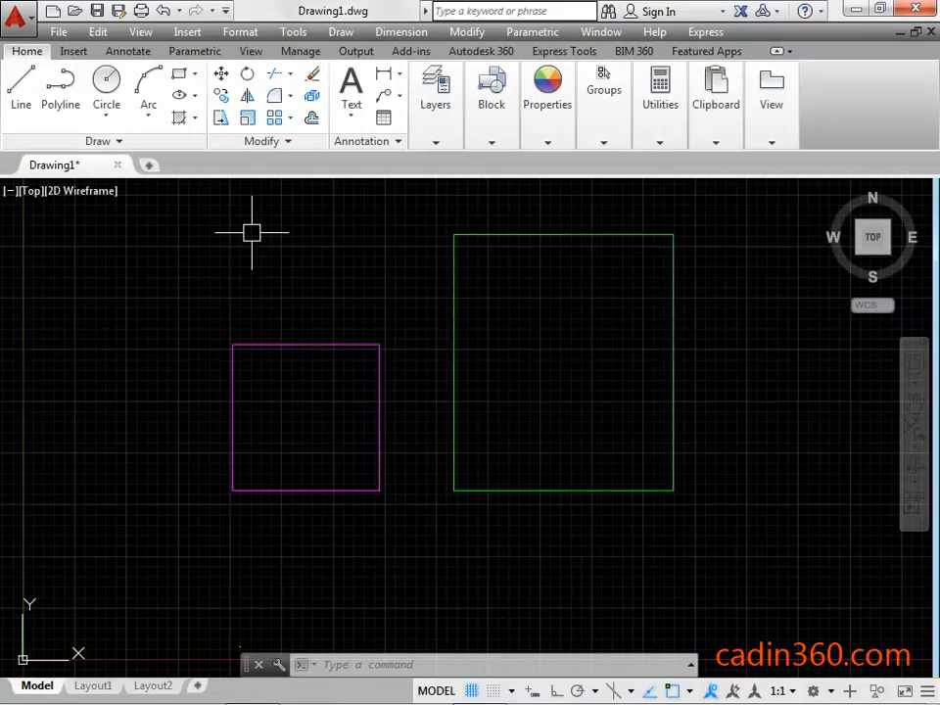
mouse_move(262, 141)
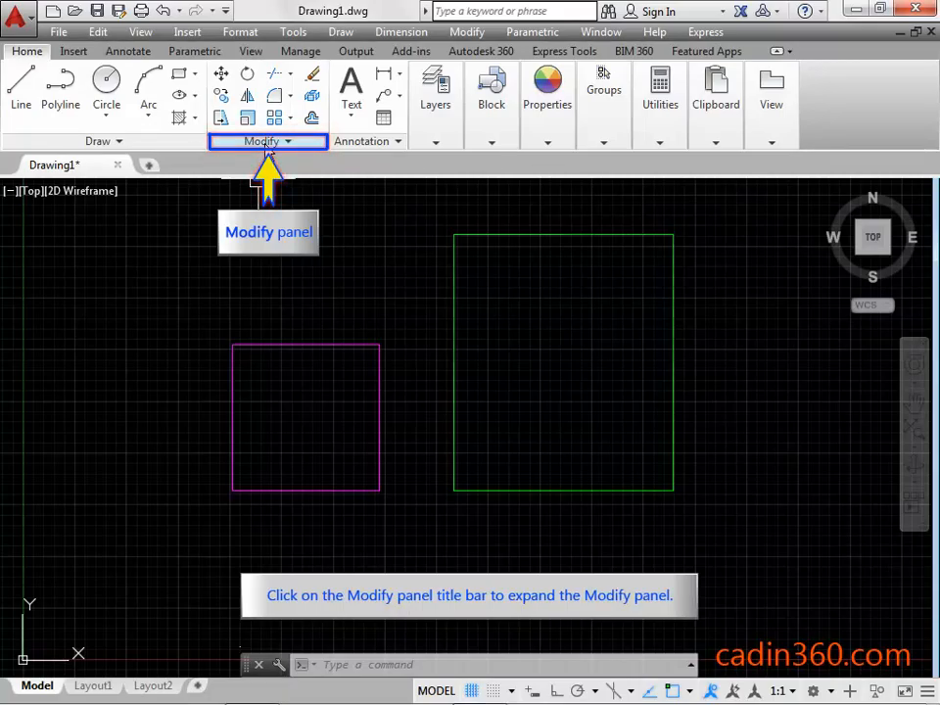
Start the Align command from the expanded Modify panel on the Home tab
left_click(262, 141)
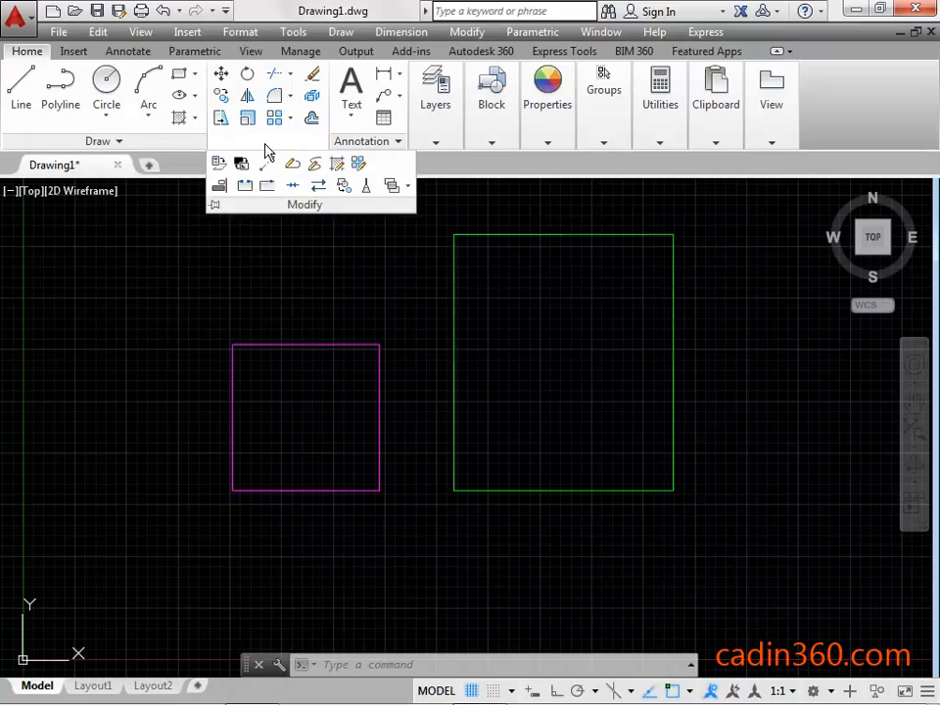
mouse_move(219, 184)
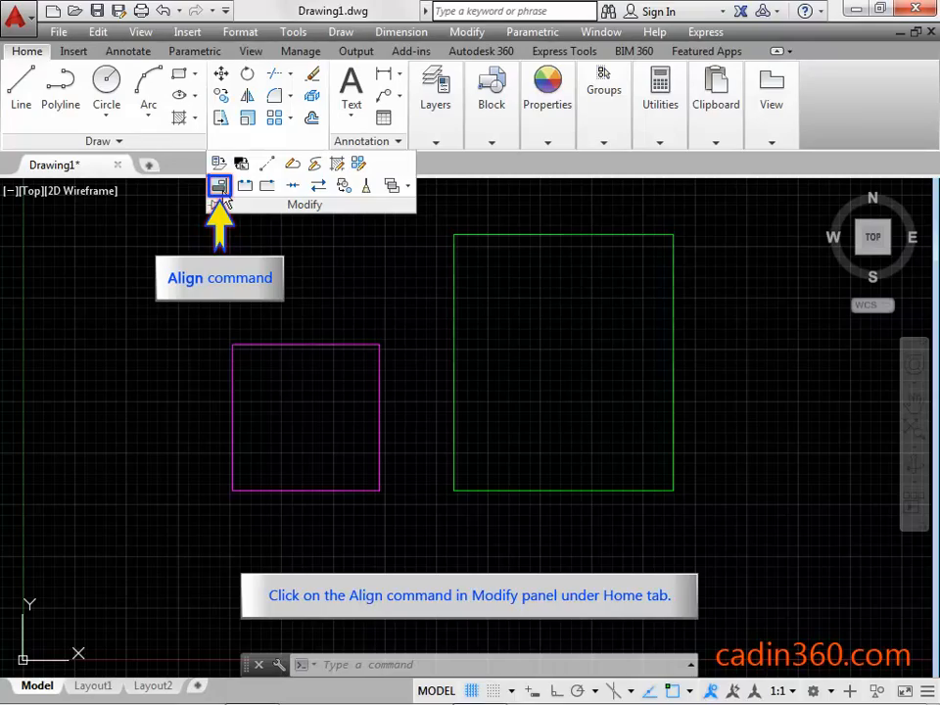
left_click(220, 185)
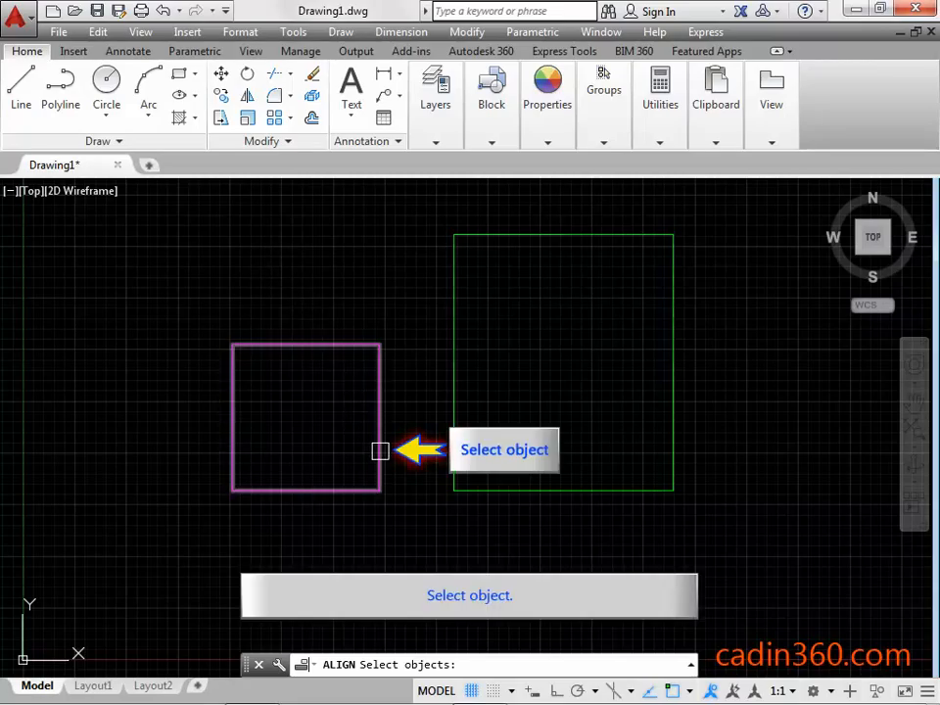
Select the magenta square as the object to align and confirm the selection
left_click(380, 451)
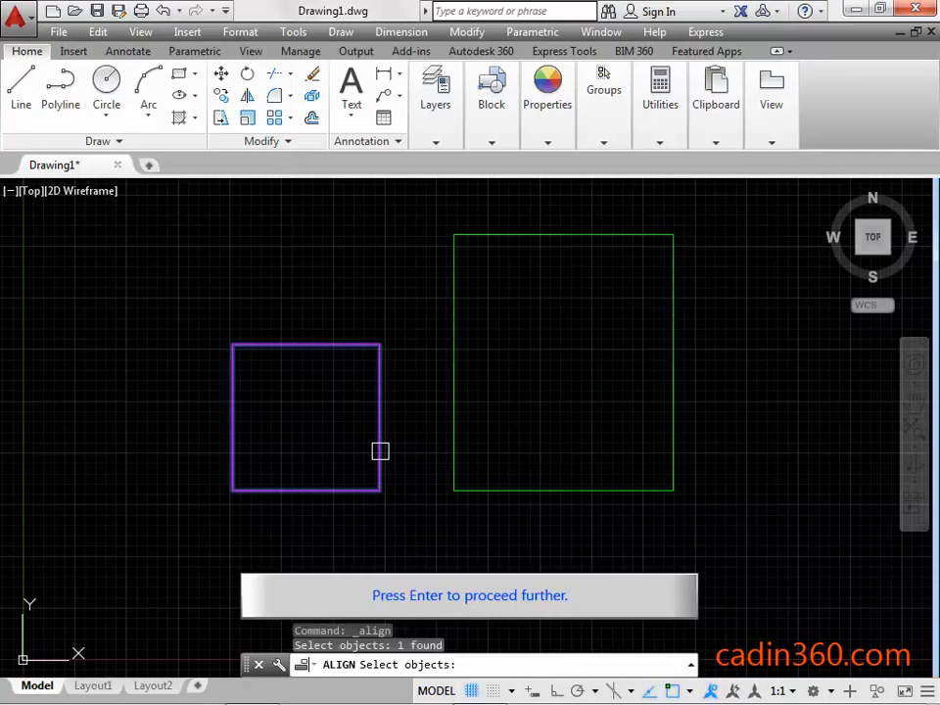
key("enter")
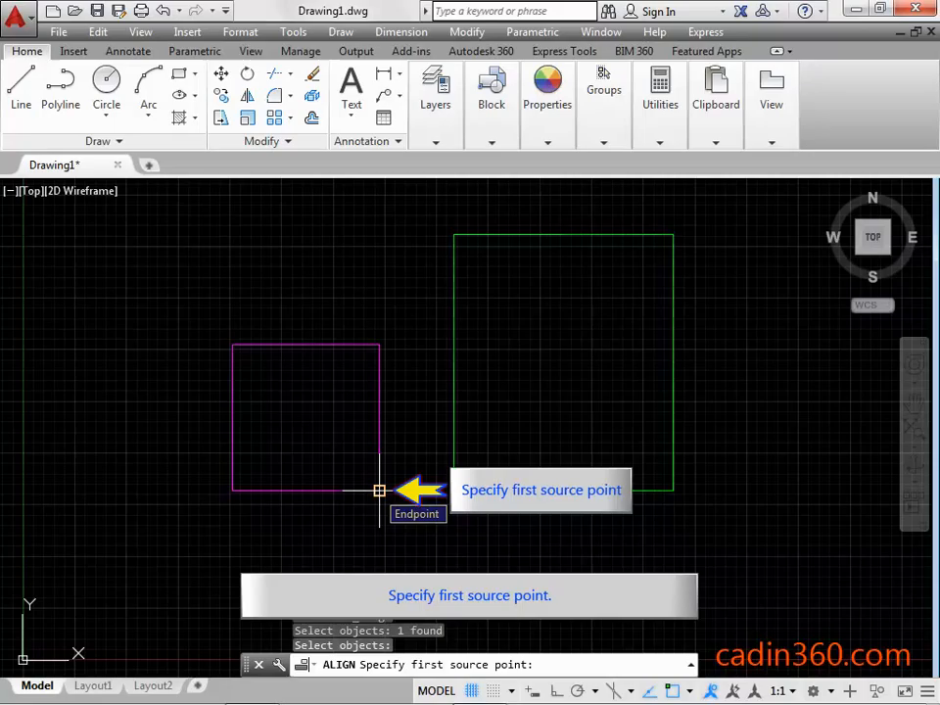
Map the magenta square's right-edge corners onto the green square's bottom-left and top-left corners, scaling it to match
left_click(376, 489)
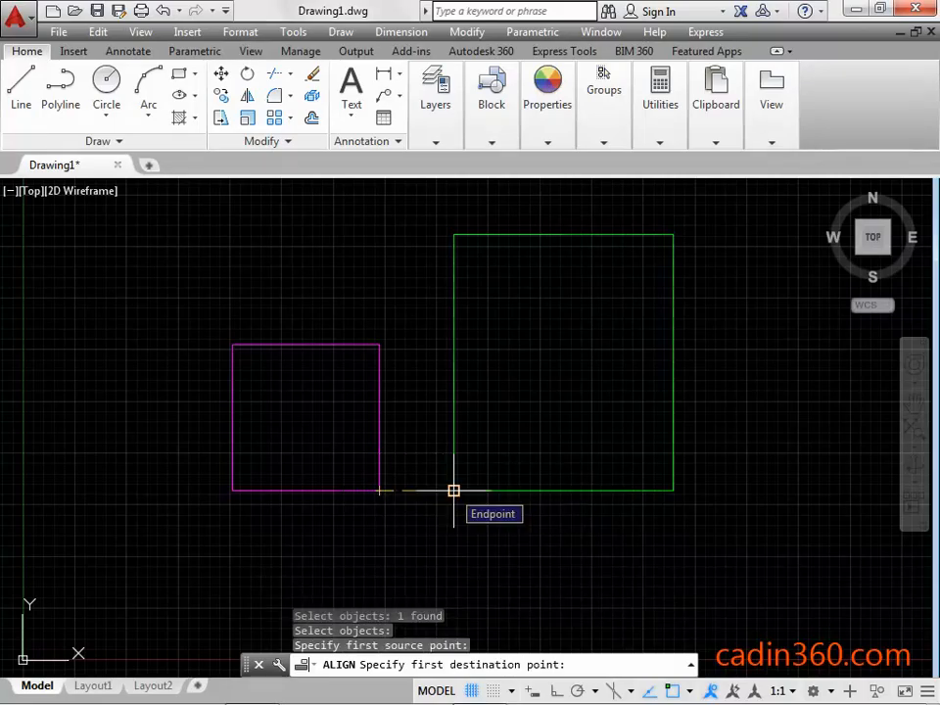
left_click(455, 489)
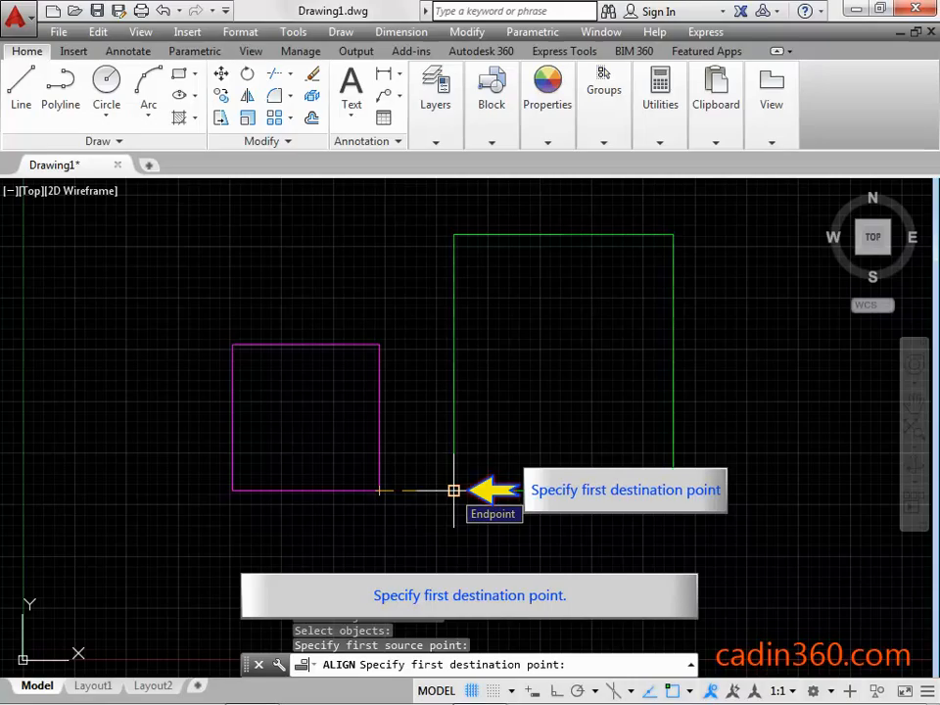
left_click(455, 489)
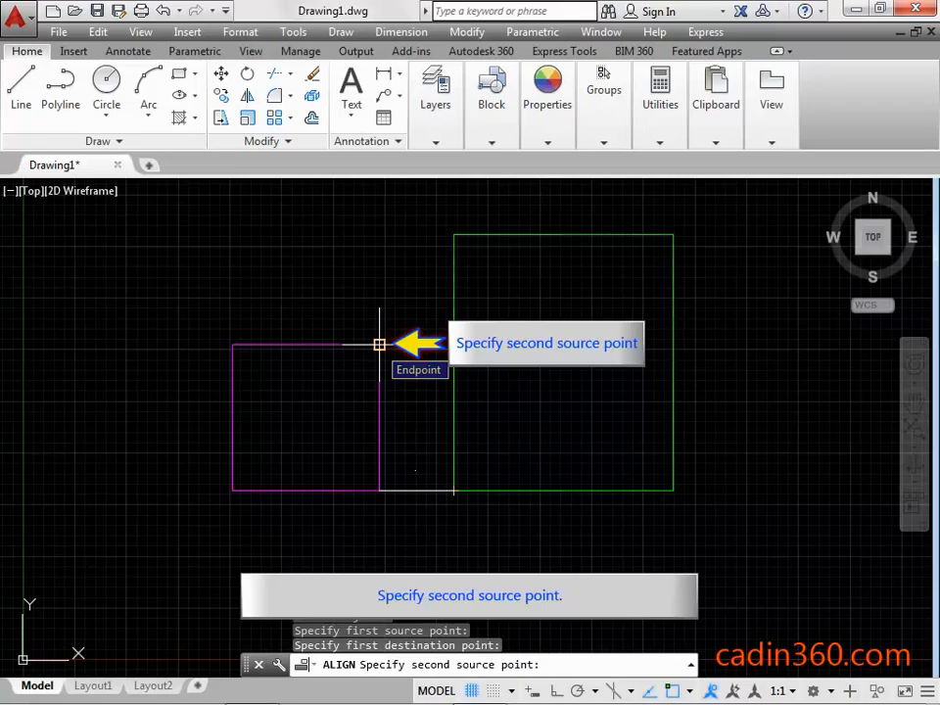
left_click(380, 345)
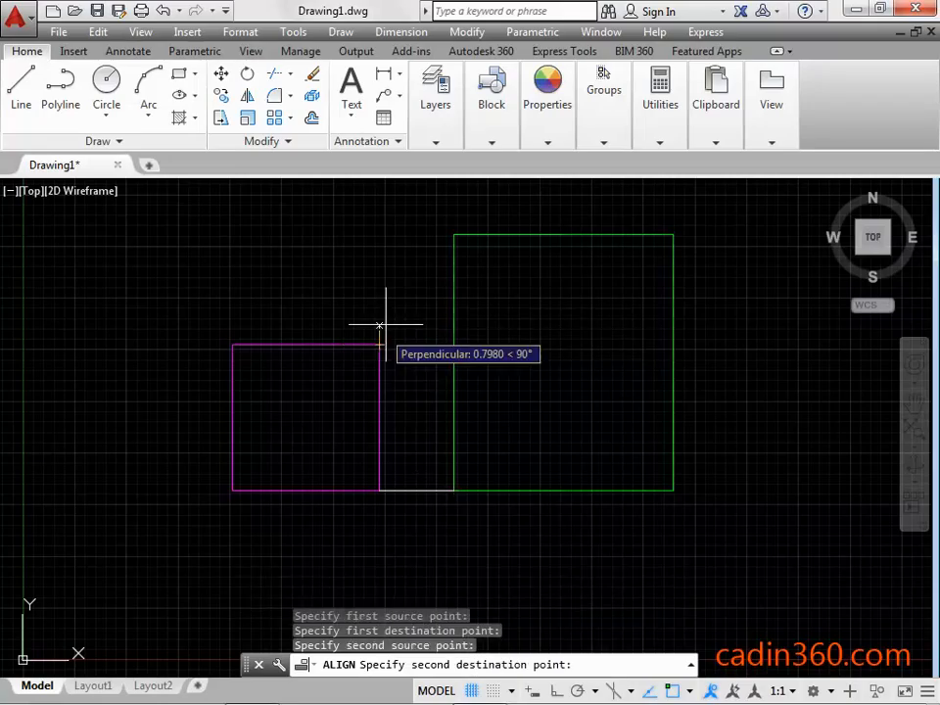
left_click(452, 235)
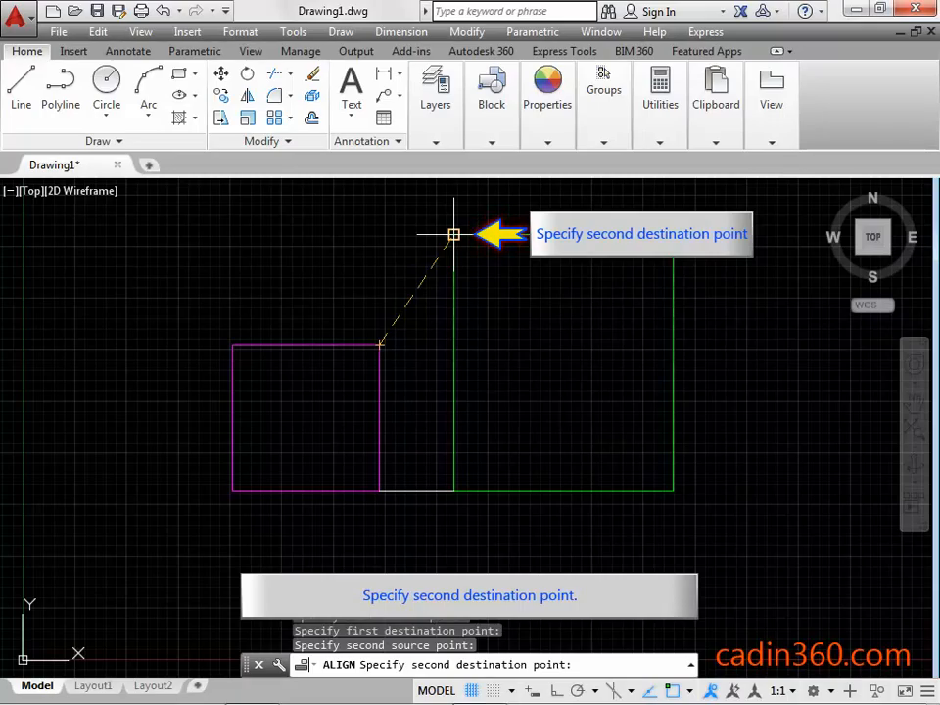
left_click(453, 235)
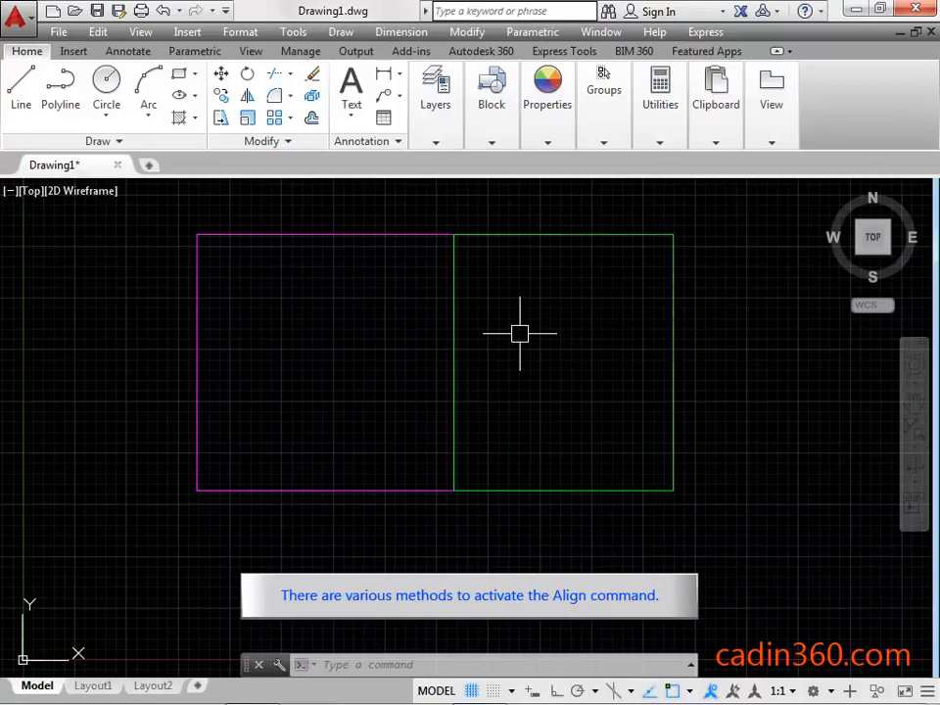
mouse_move(493, 420)
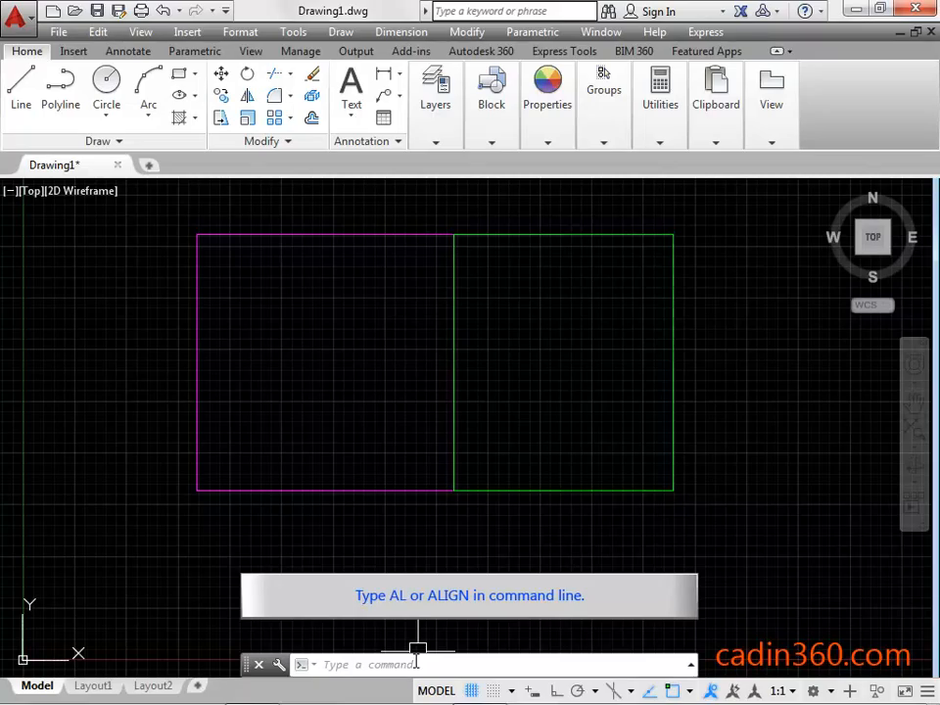
type("A")
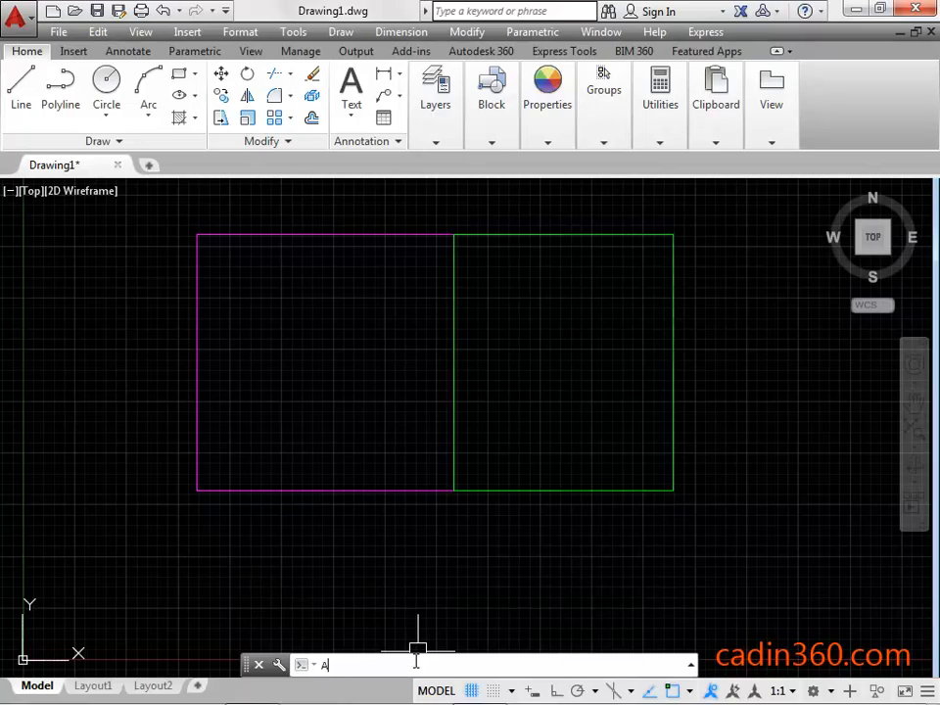
type("LIGN Select objects:")
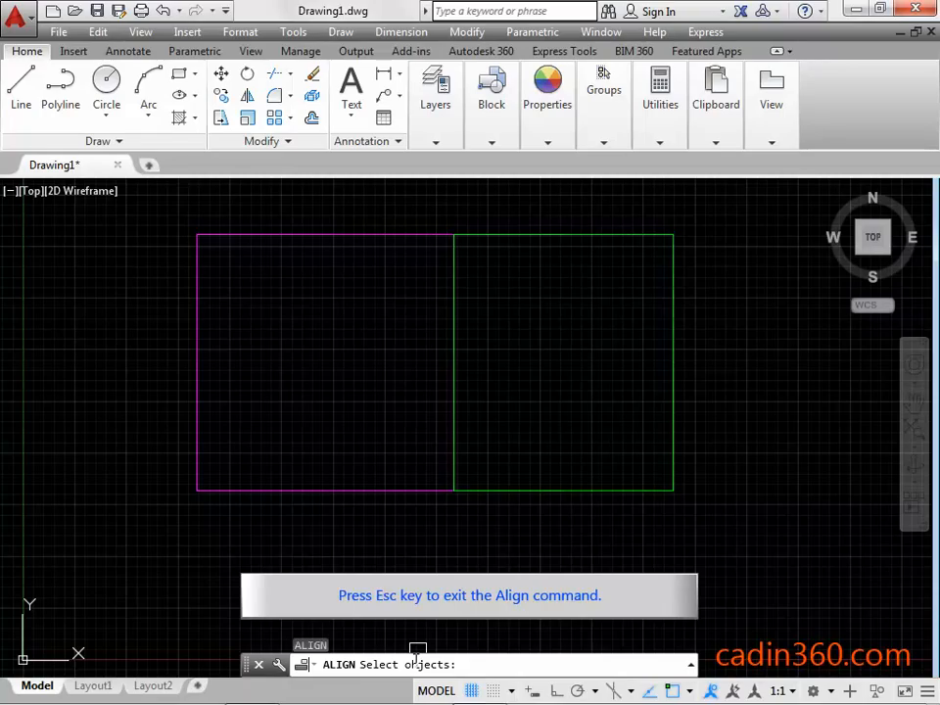
key("Escape")
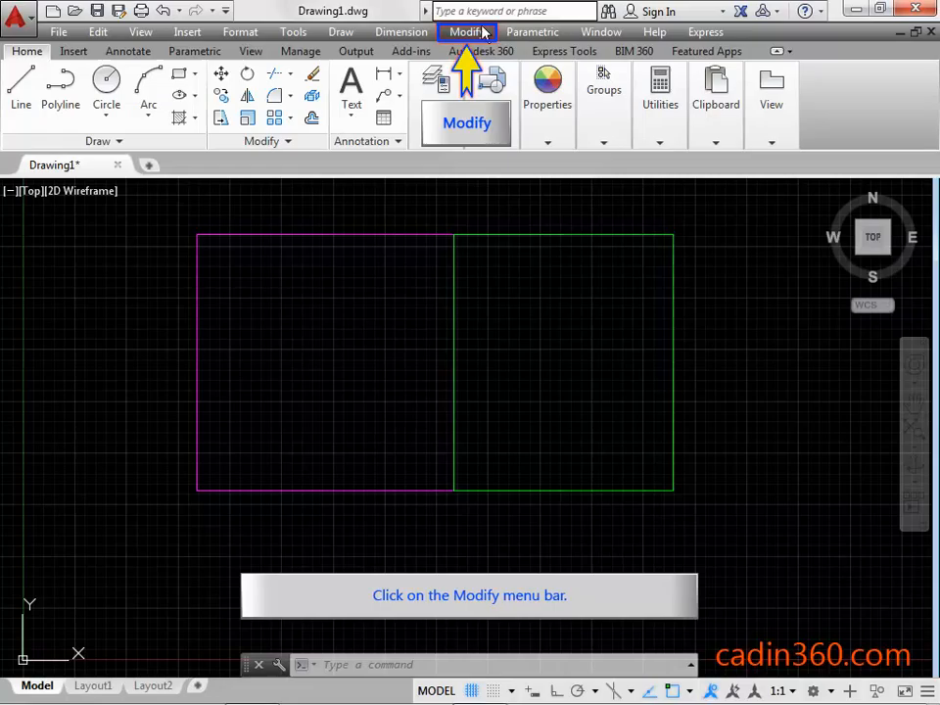
Show the Modify menu's 3D Operations list where Align is found
left_click(466, 32)
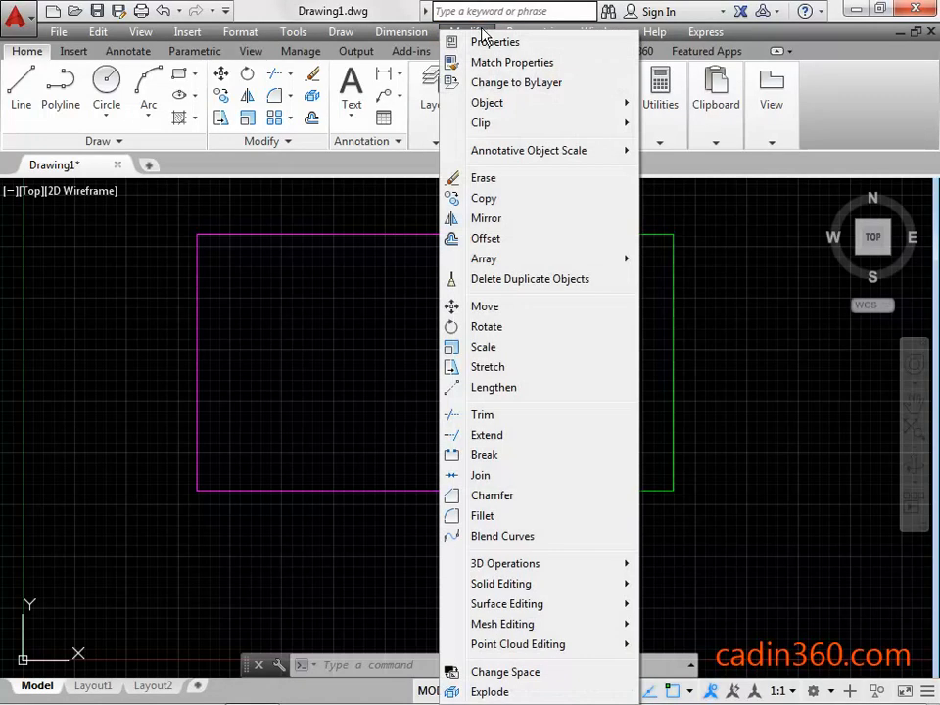
mouse_move(505, 564)
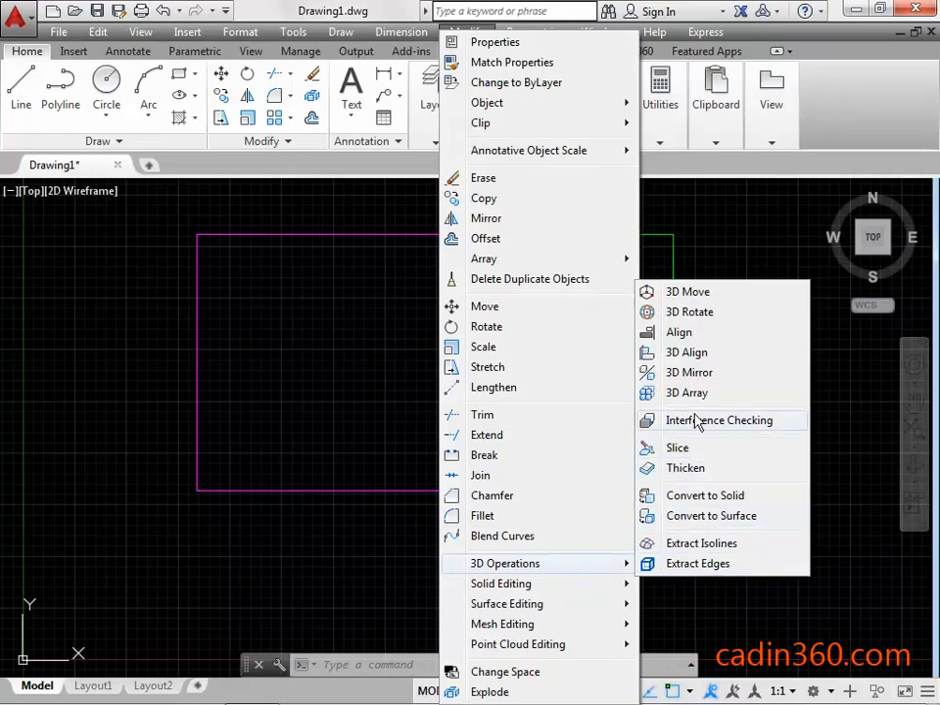
mouse_move(677, 333)
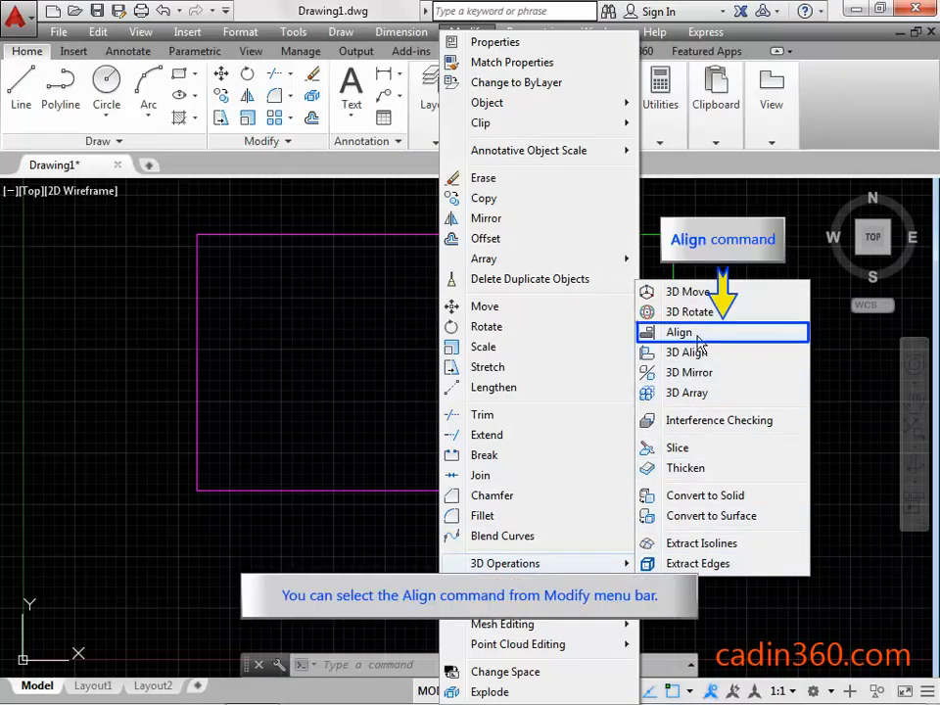